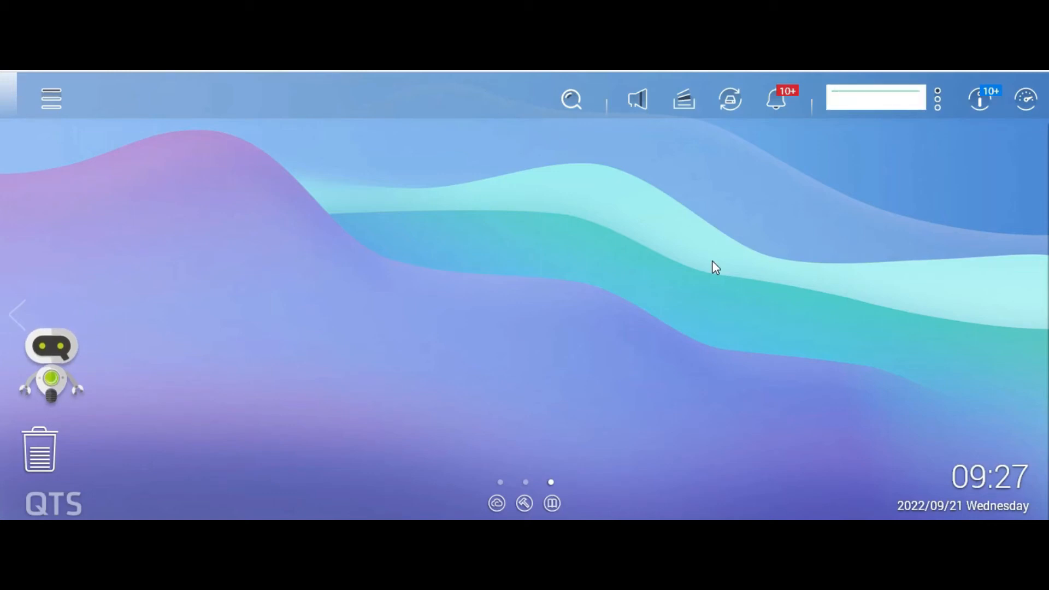
mouse_move(650, 212)
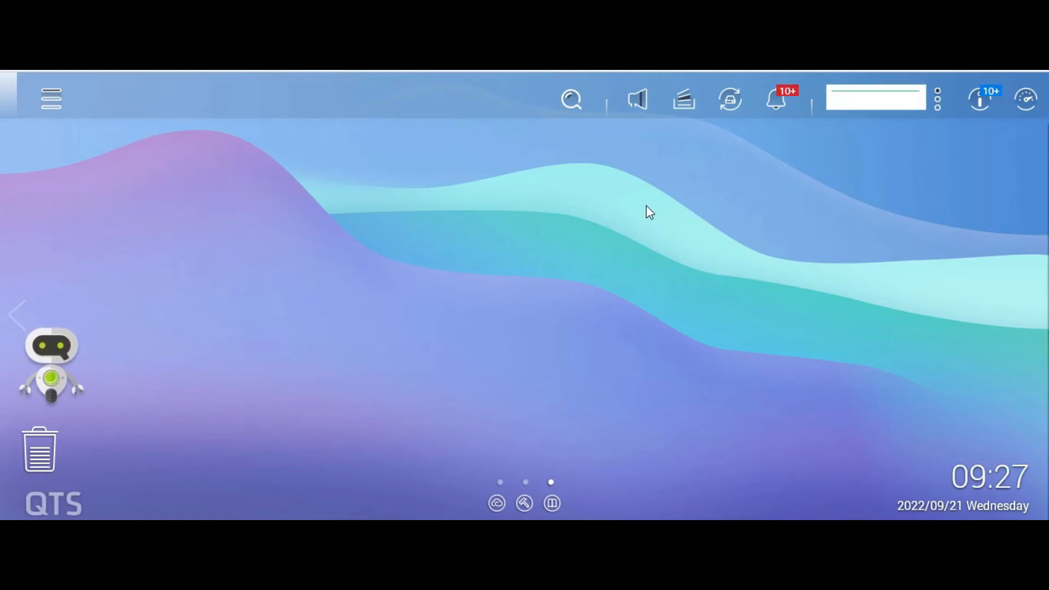
mouse_move(441, 189)
text(contain)
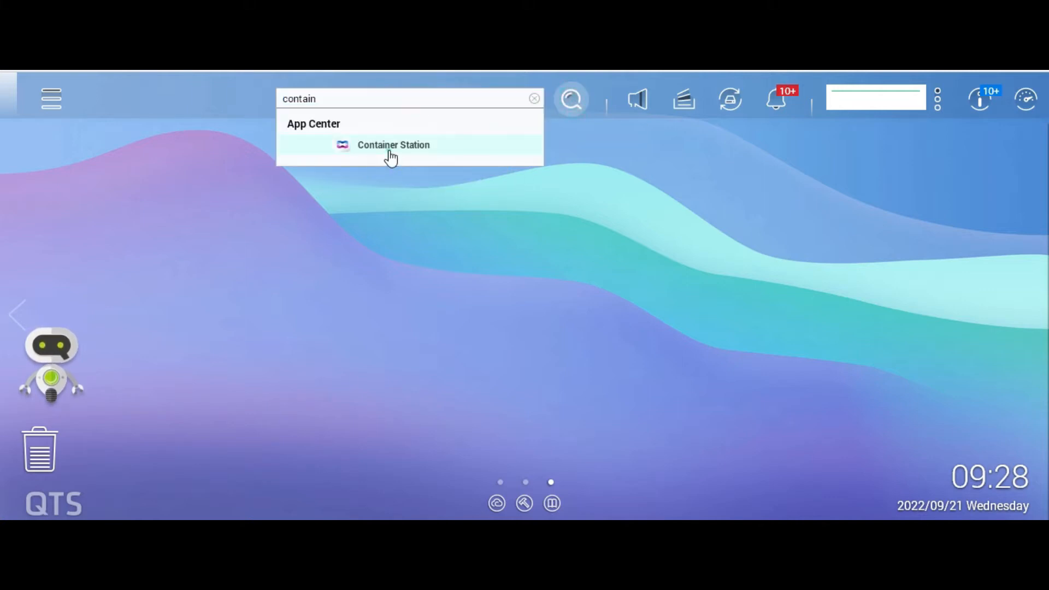
- Search 'tail' in Create and locate the tailscale/tailscale image under Docker Hub
click(393, 144)
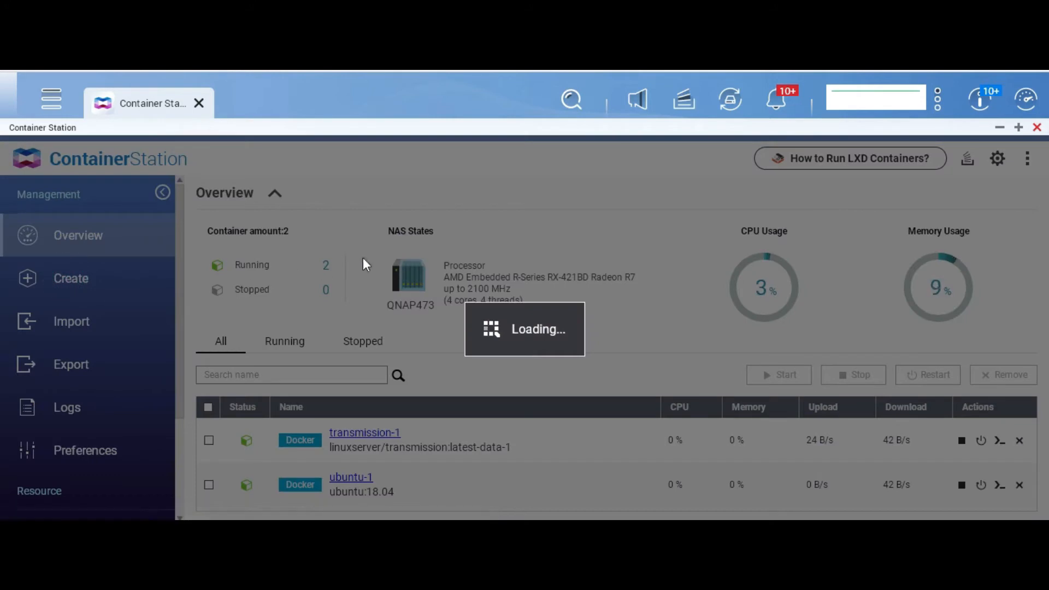
click(70, 279)
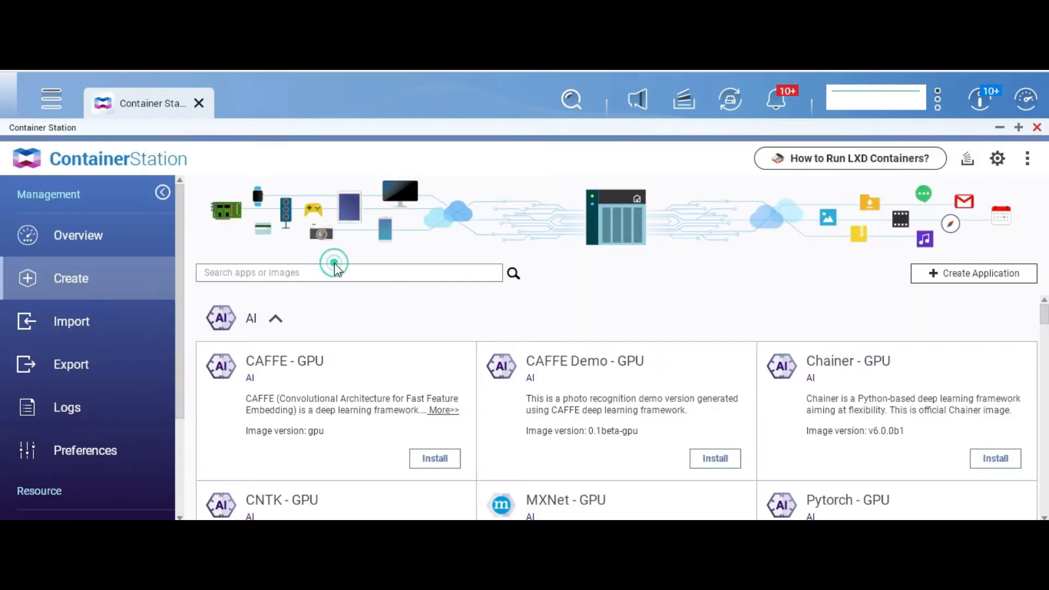
text(tailscale)
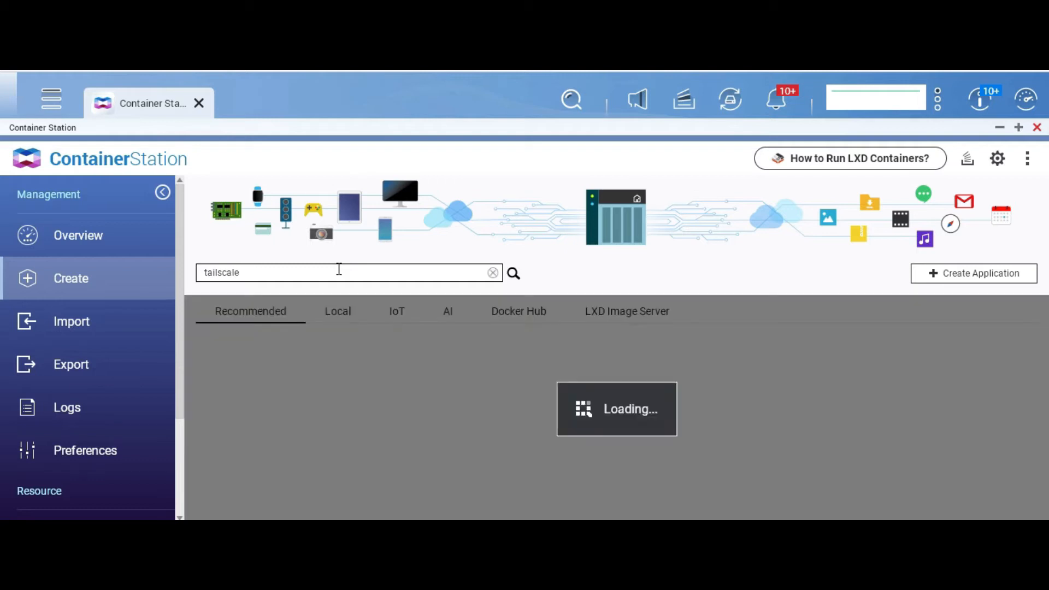
click(338, 311)
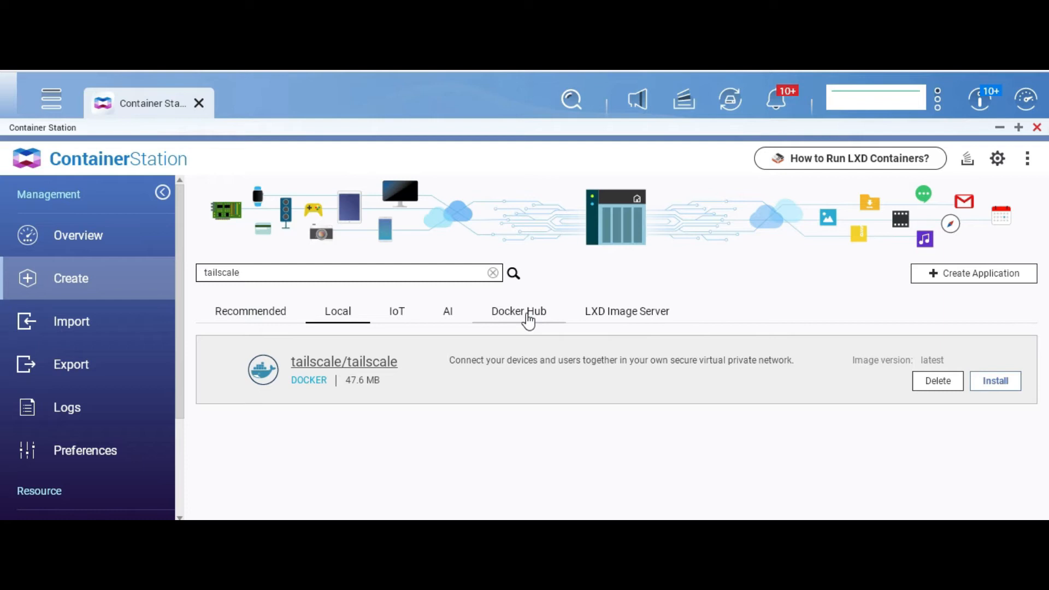
click(518, 311)
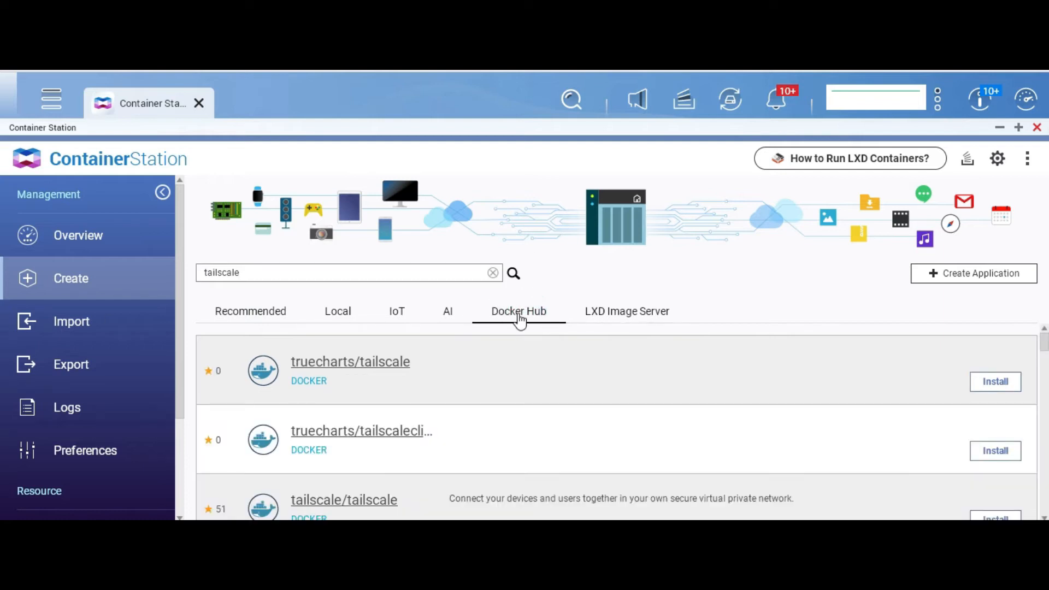
mouse_move(453, 375)
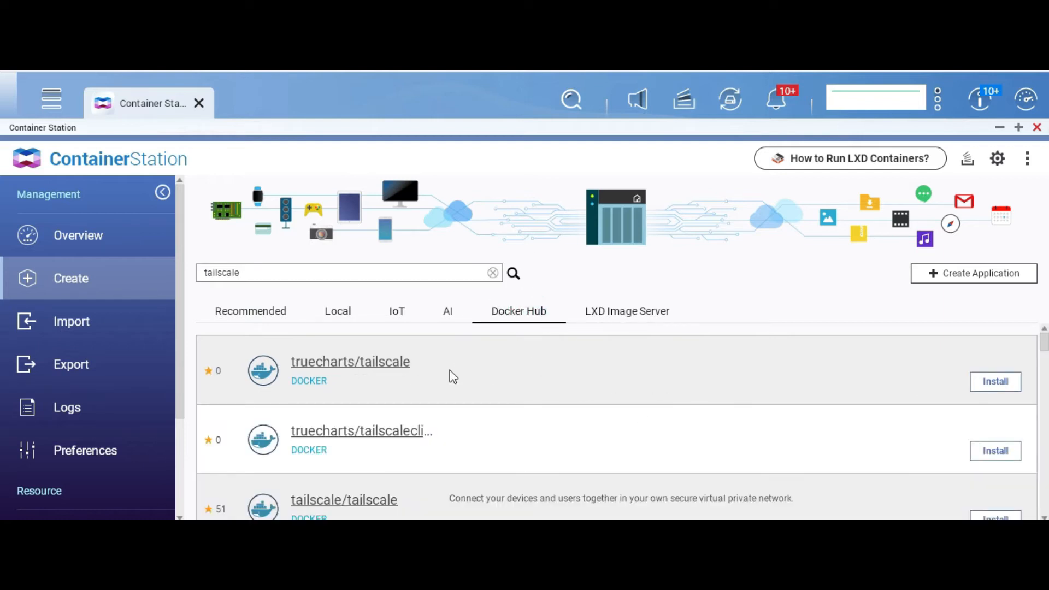
scroll(down, 3)
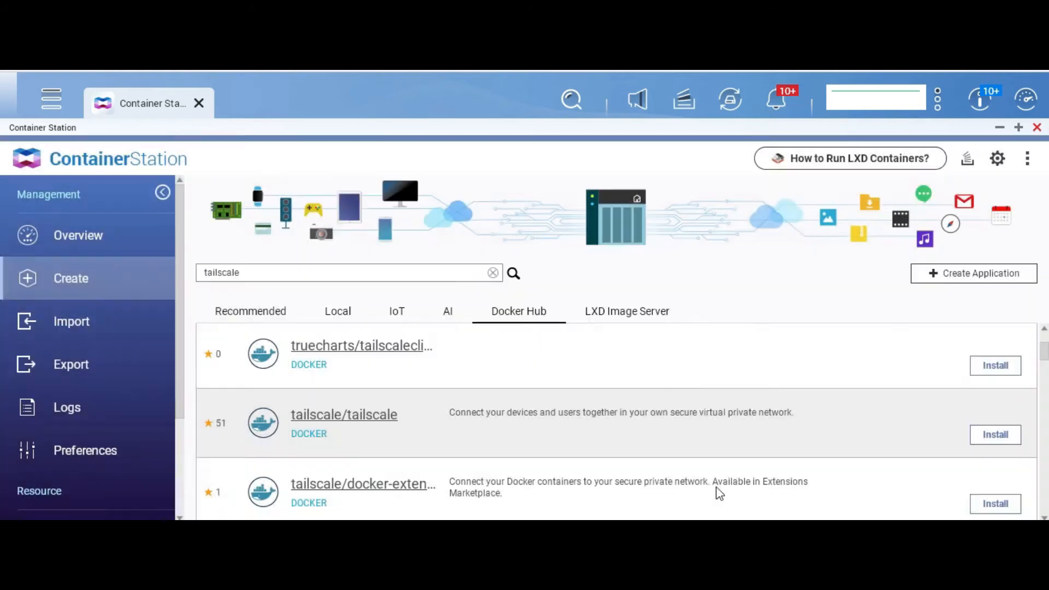
- Install tailscale/tailscale and set its Network Mode to Host in Advanced Settings
click(995, 434)
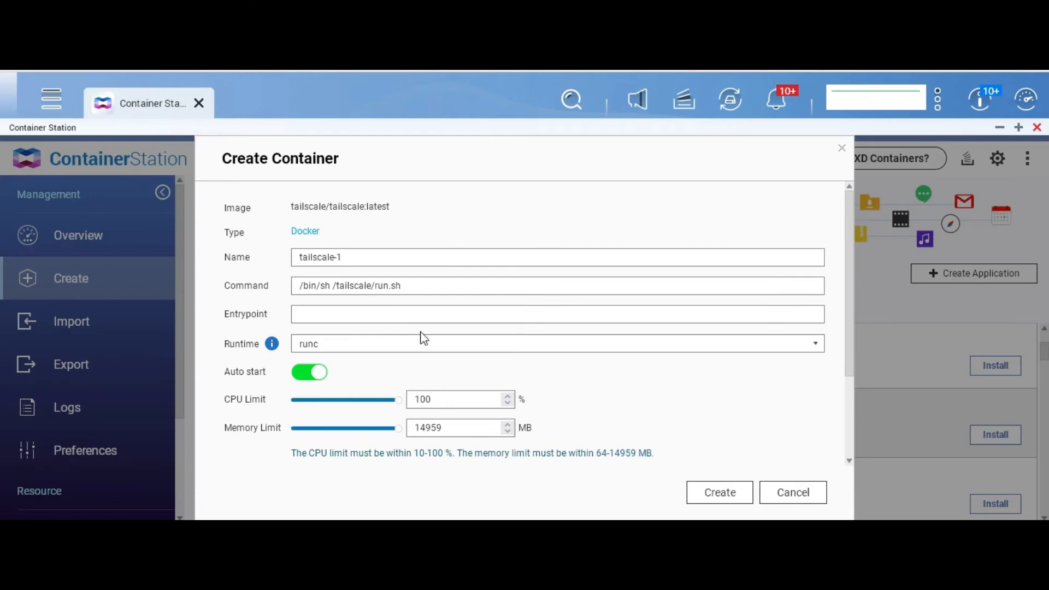
scroll(down, 3)
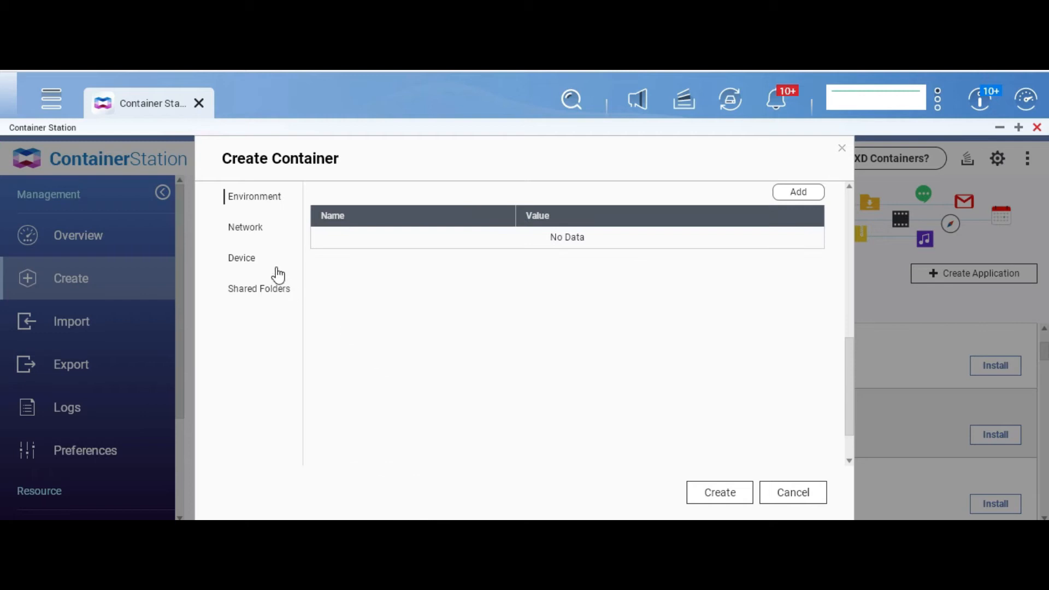
click(245, 227)
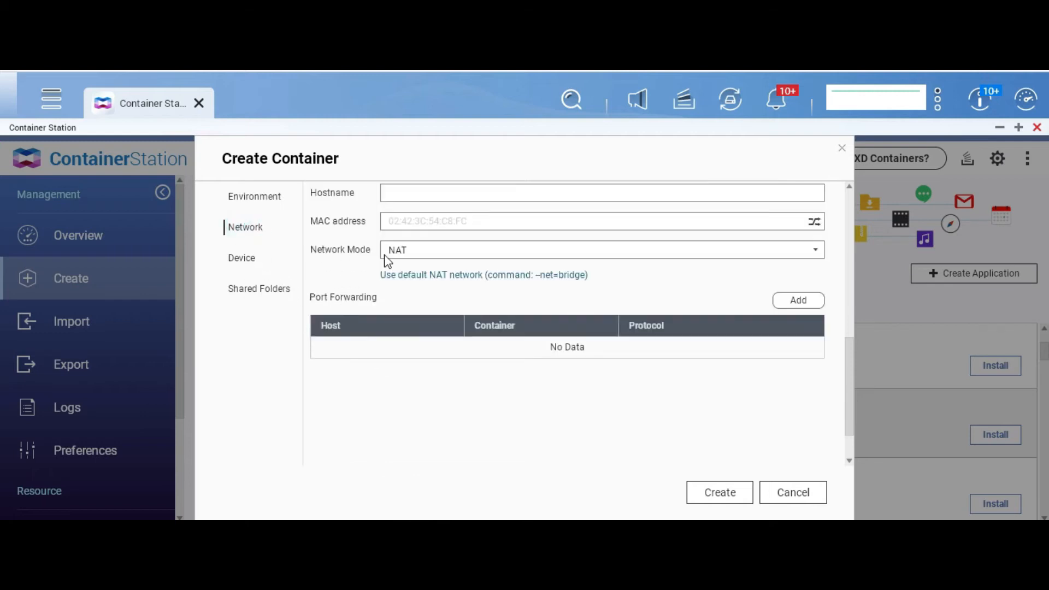
click(599, 250)
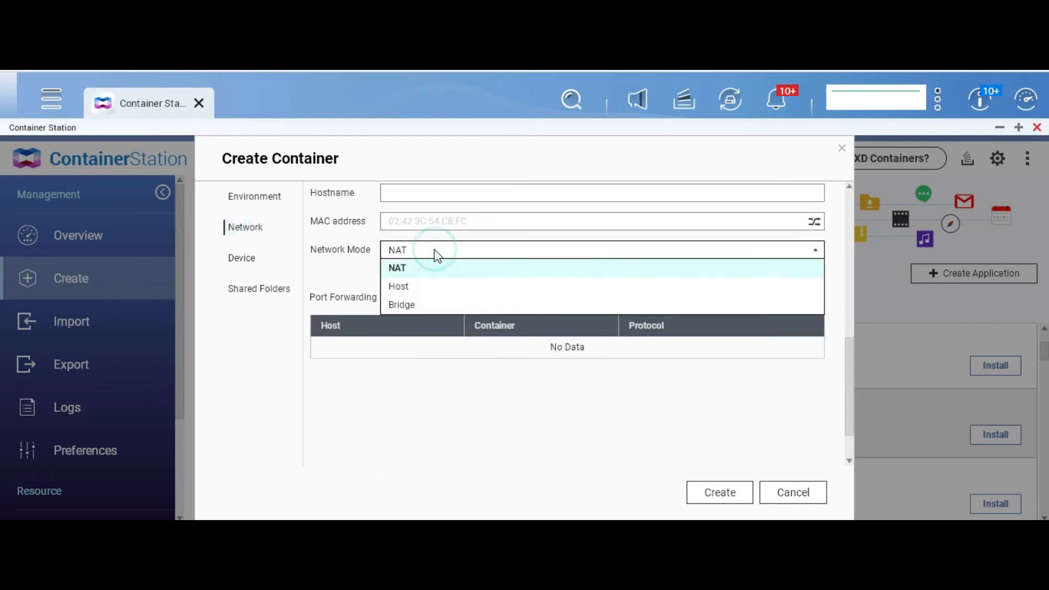
click(399, 286)
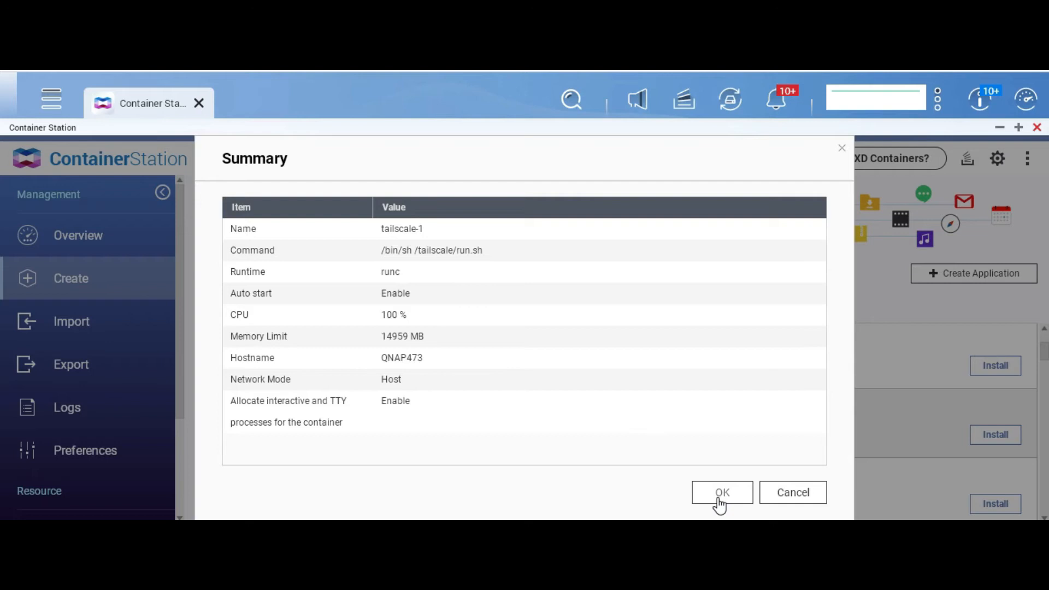
mouse_move(355, 372)
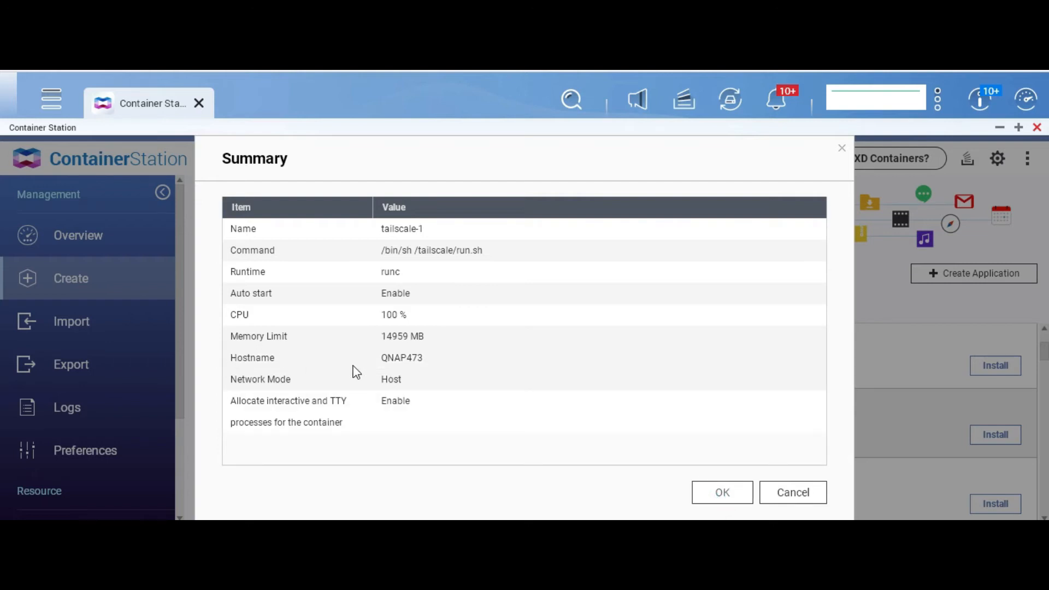
- Create the tailscale-1 container and confirm the summary
double_click(402, 357)
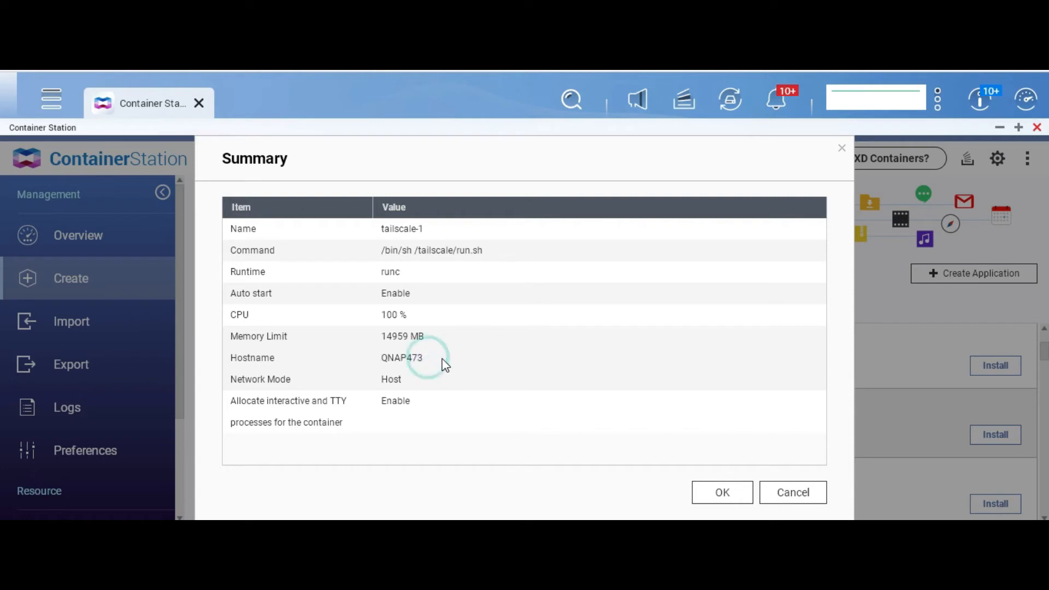
double_click(402, 357)
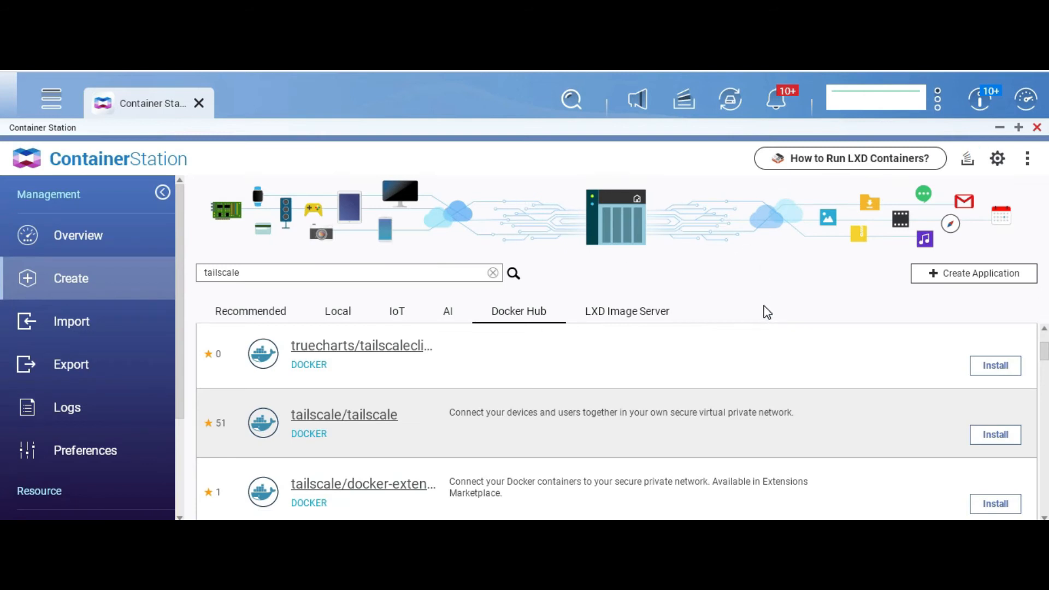
- Open tailscale-1 from Overview and follow its login.tailscale.com authentication link
click(78, 235)
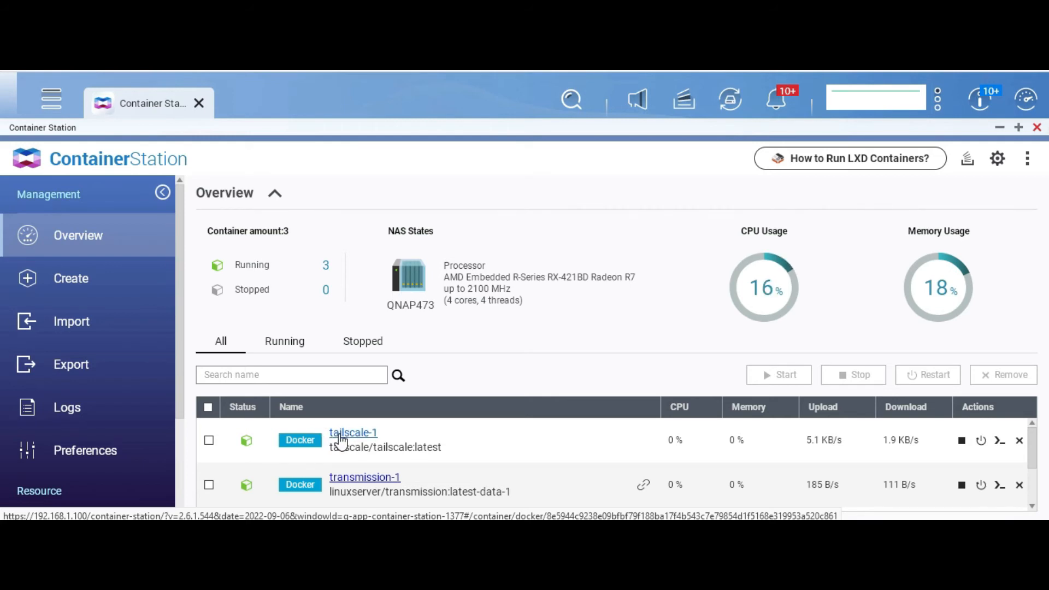
click(352, 432)
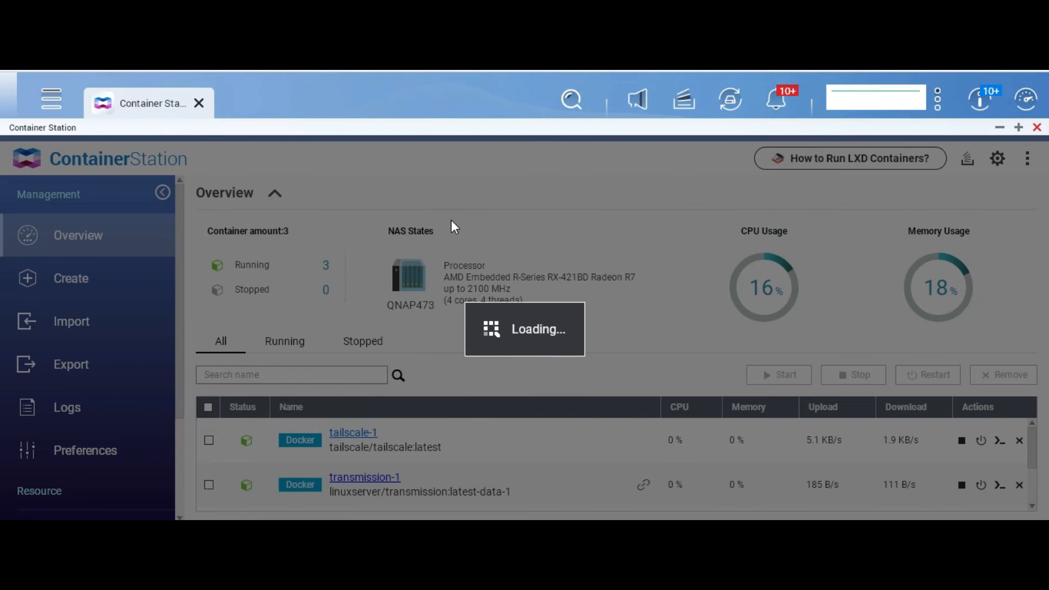
click(353, 432)
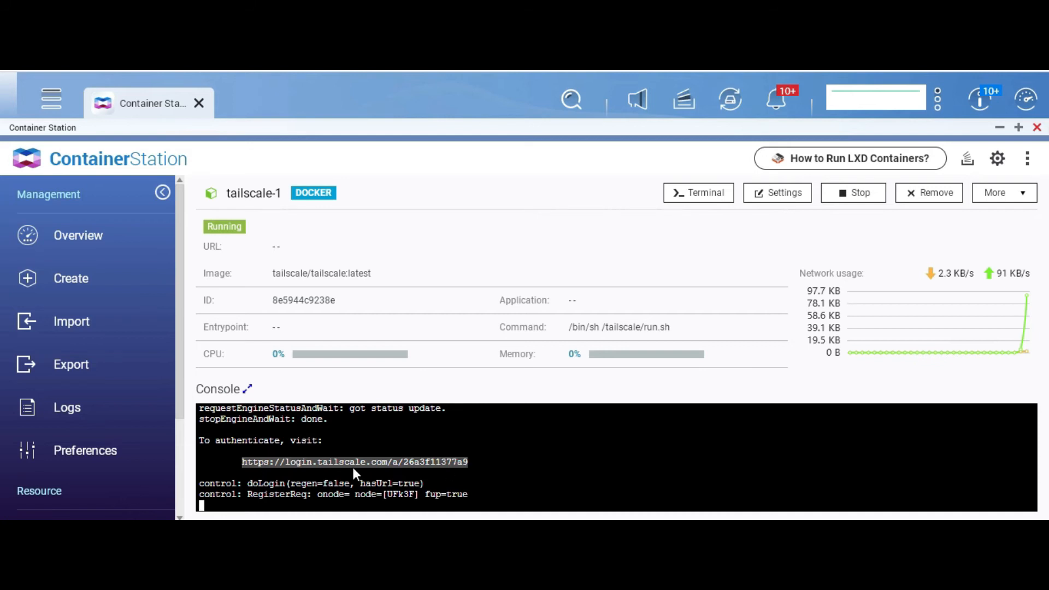
right_click(355, 462)
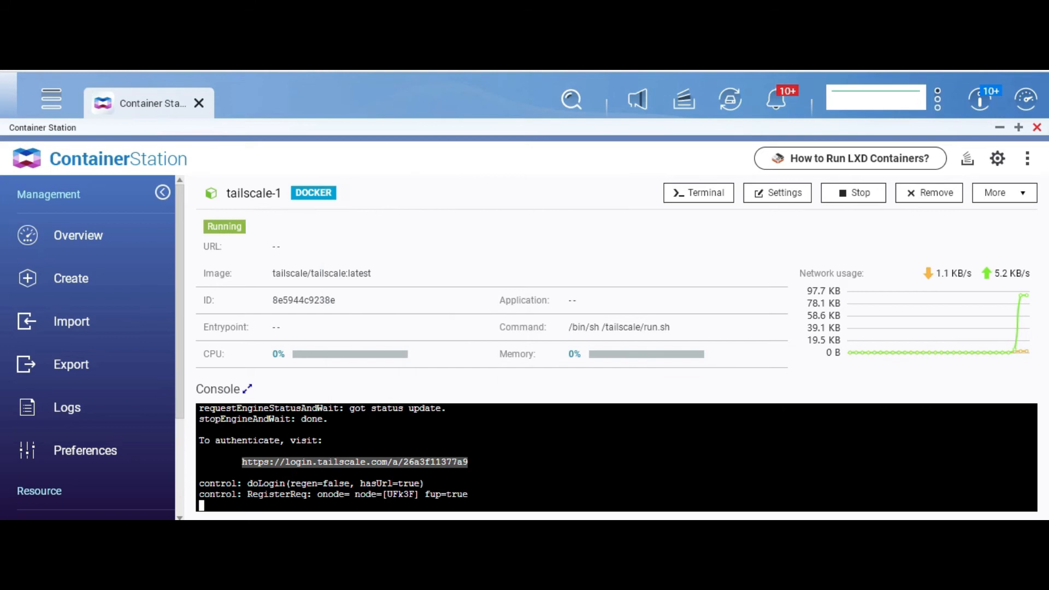
click(355, 462)
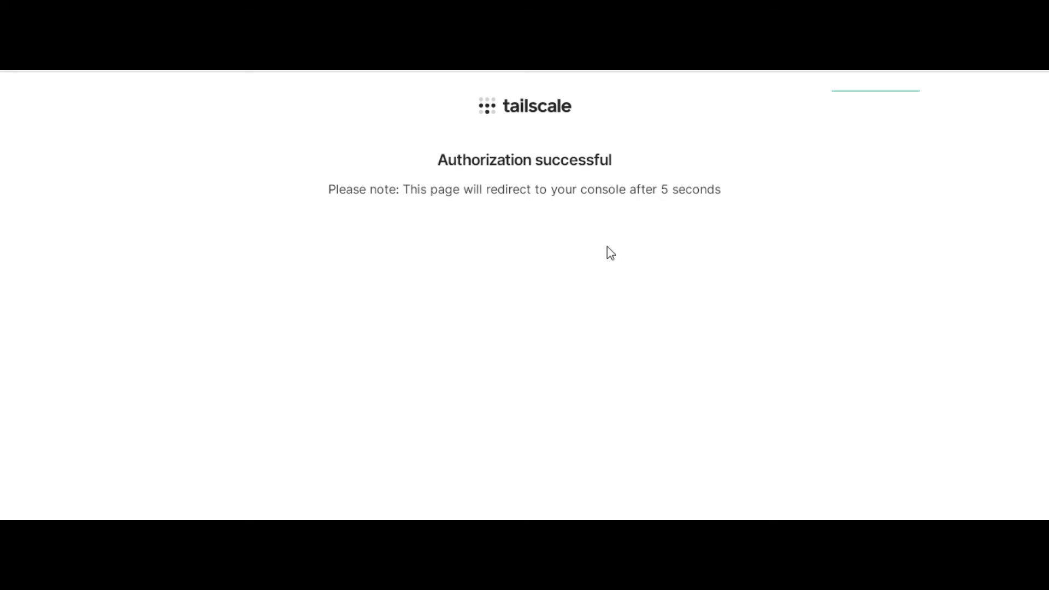
mouse_move(607, 234)
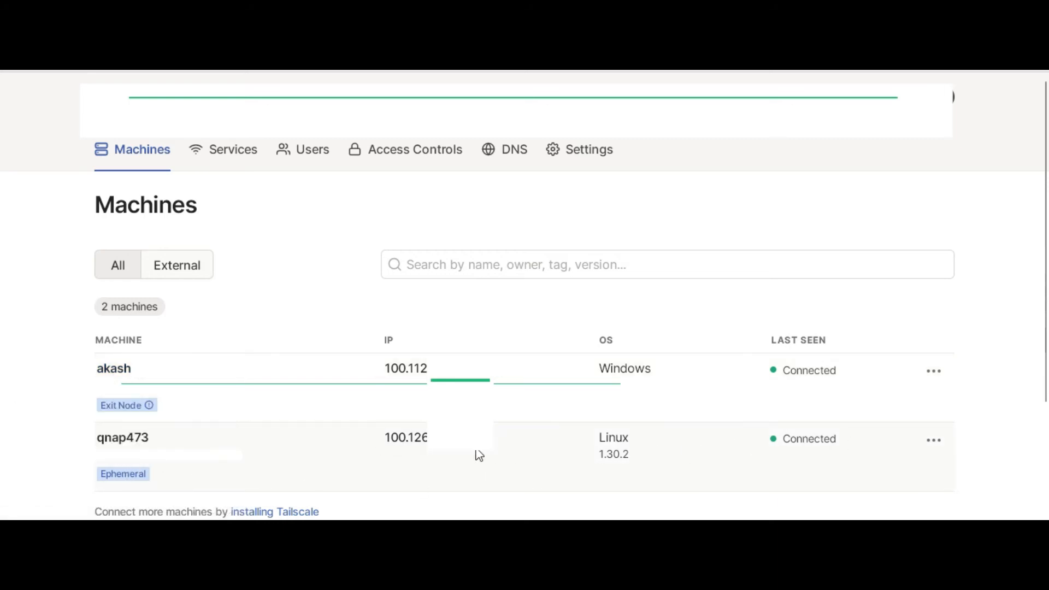
mouse_move(597, 501)
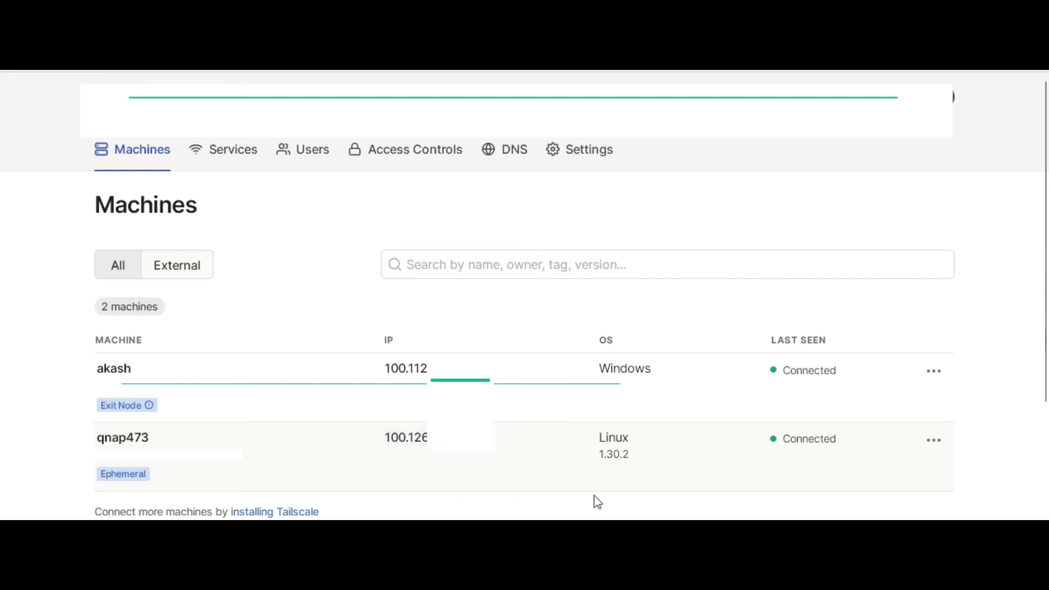
mouse_move(787, 498)
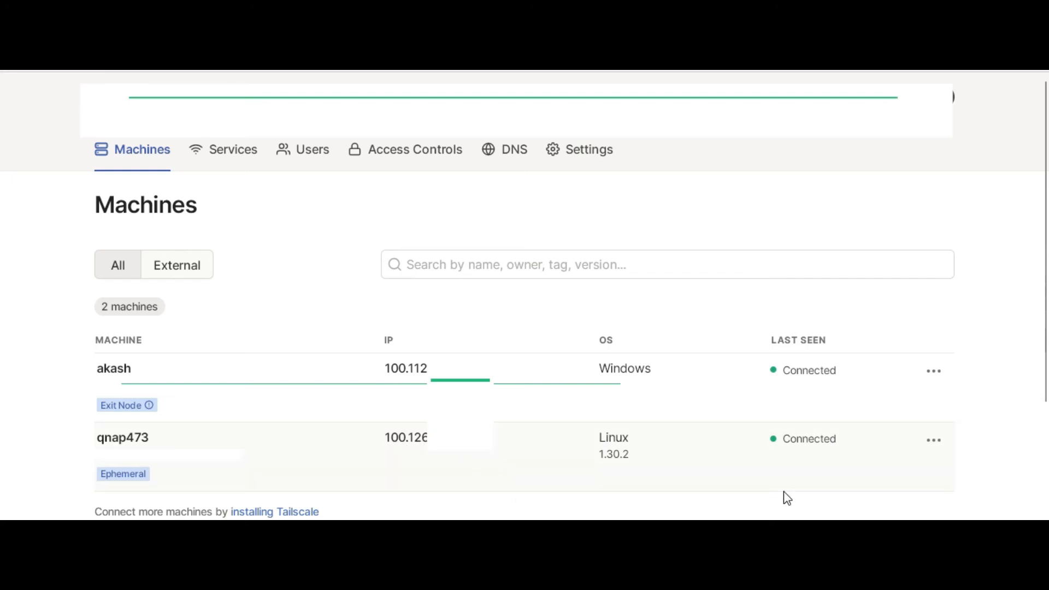
mouse_move(122, 438)
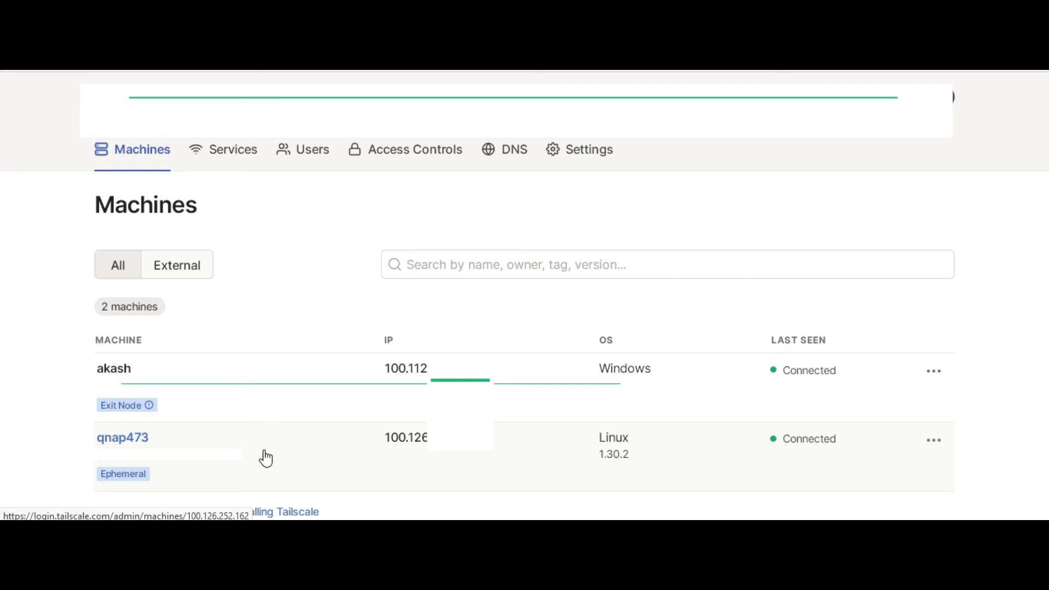
mouse_move(530, 314)
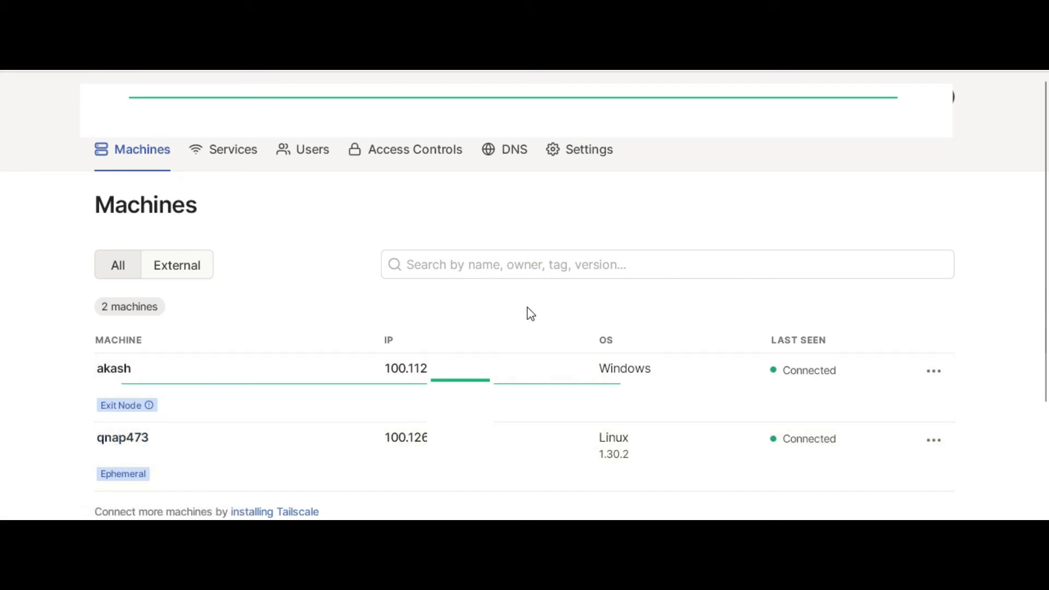